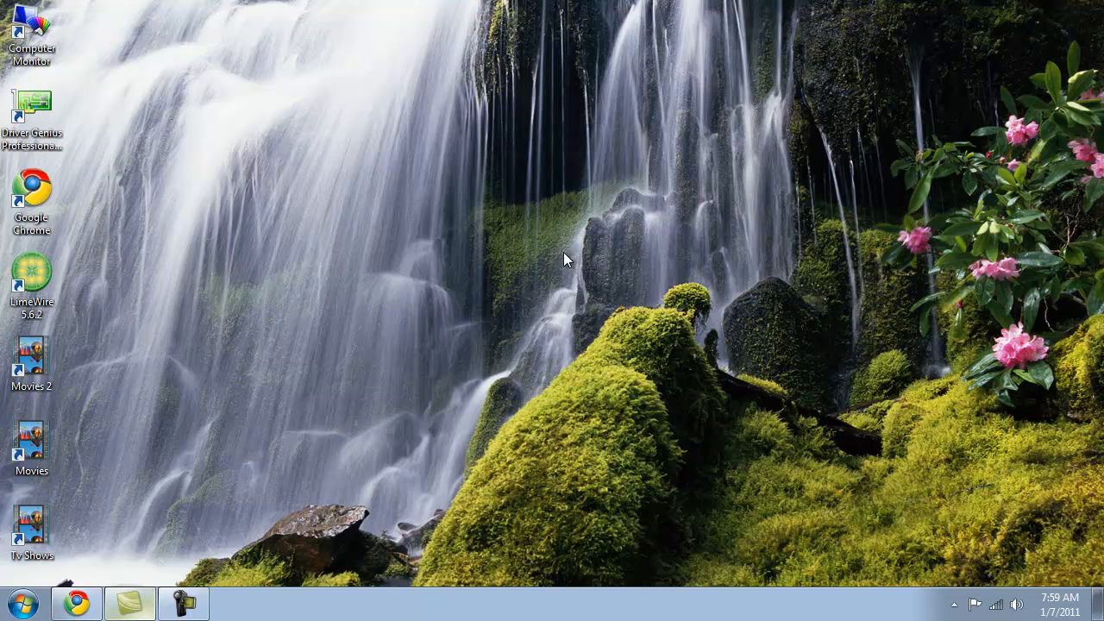
mouse_move(98, 503)
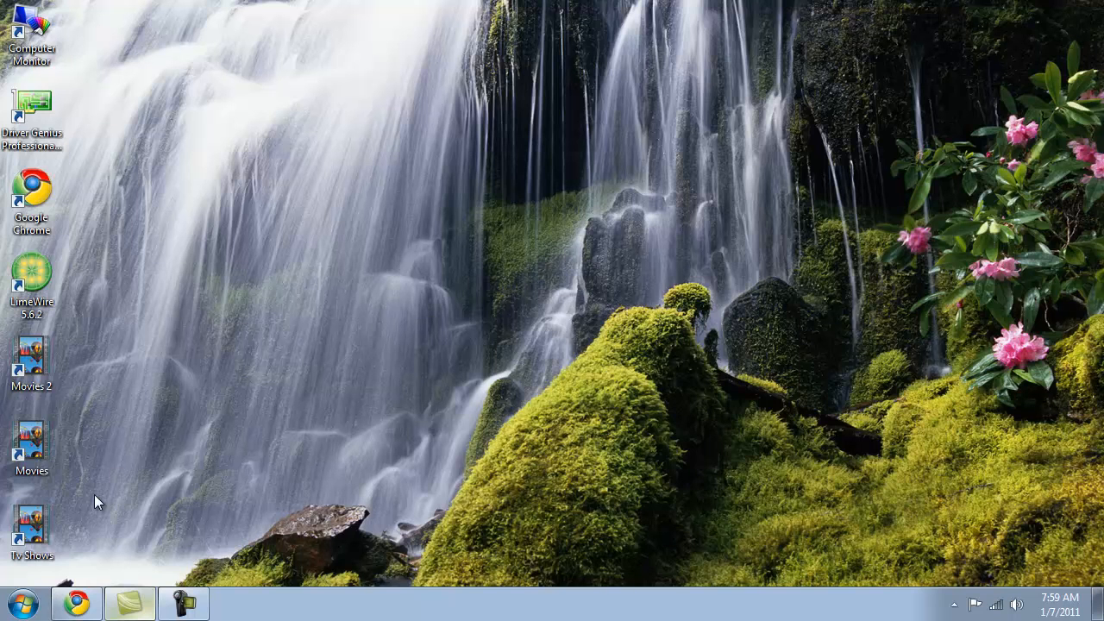
Step: Launch Computer Management via Manage on Computer in the Start menu
left_click(24, 603)
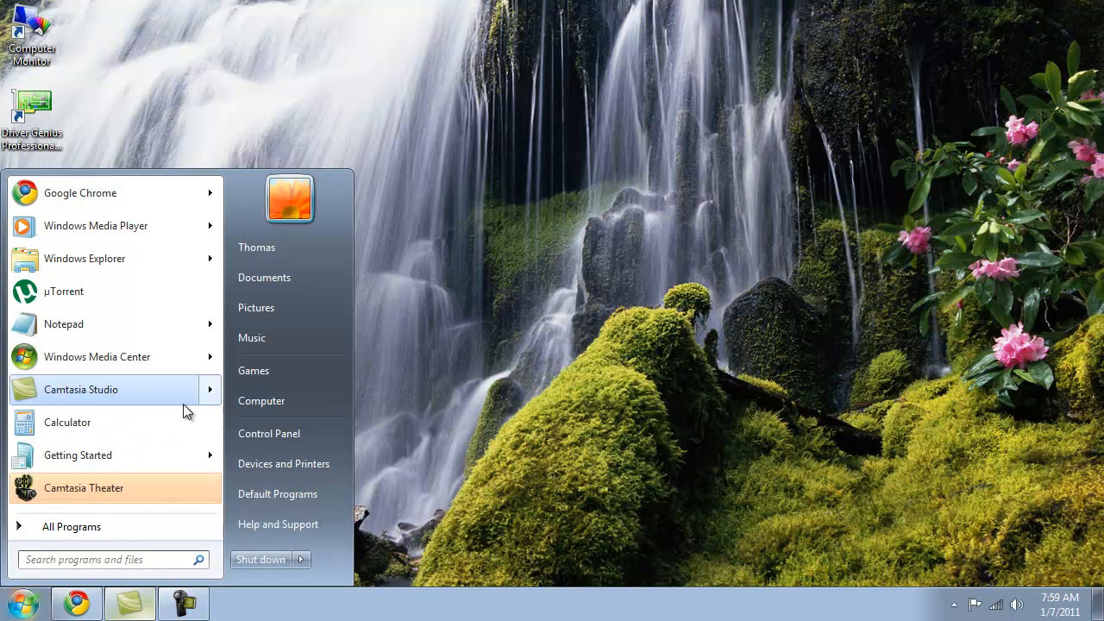
right_click(261, 400)
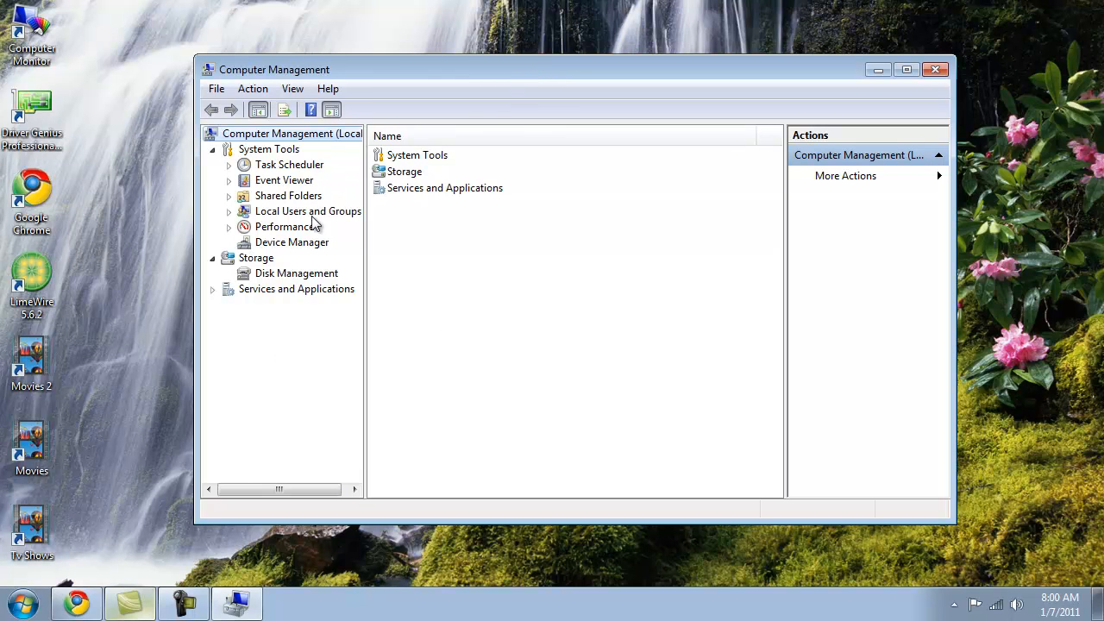
Step: Load Disk Management under Storage, listing volumes C:, D:, E: and System Reserved
left_click(296, 273)
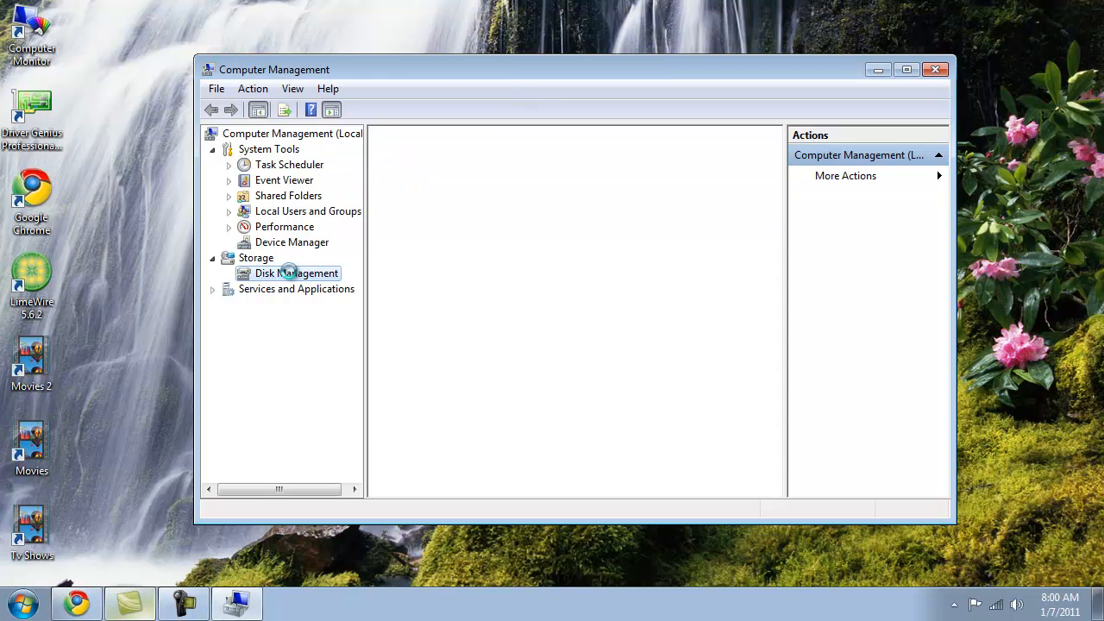
left_click(297, 273)
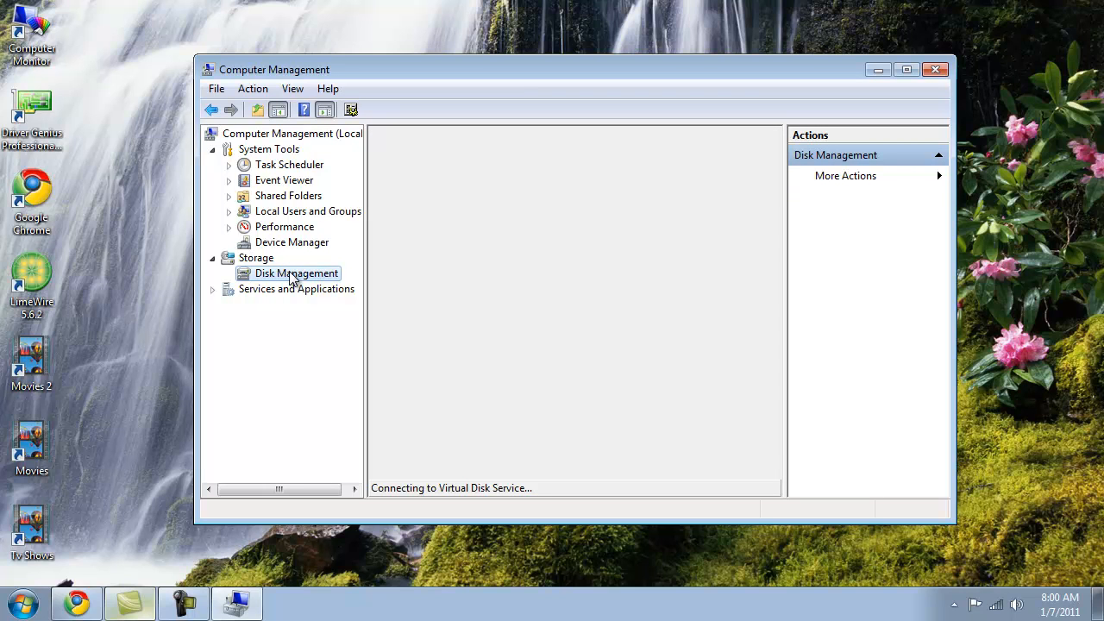
left_click(296, 273)
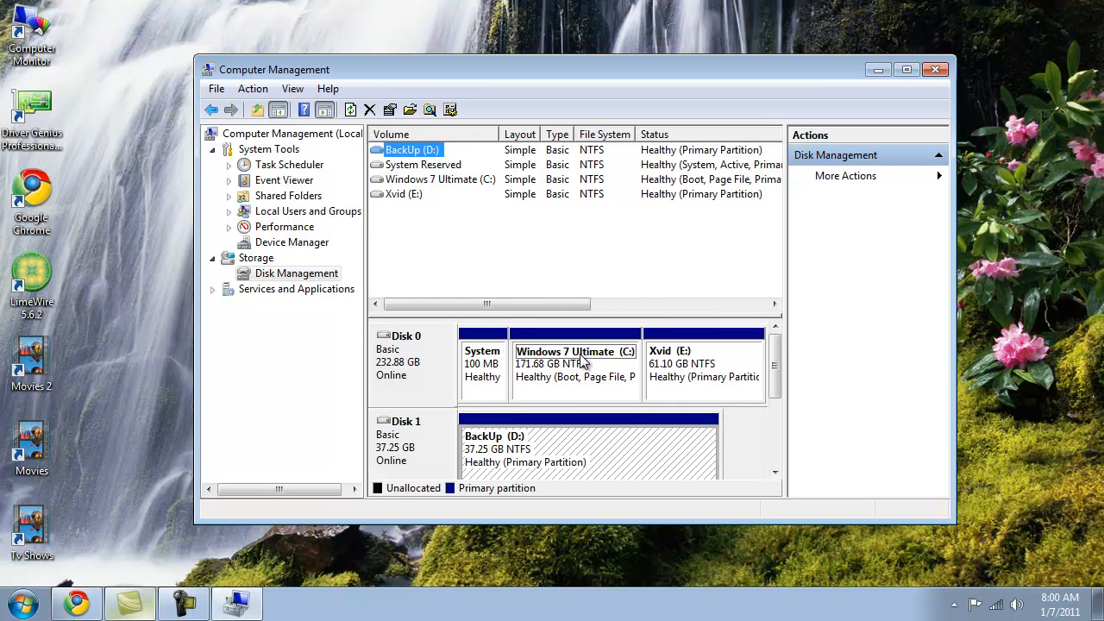
Step: Start Shrink Volume on Windows 7 Ultimate (C:), offering 59275 MB of shrinkable space
right_click(576, 362)
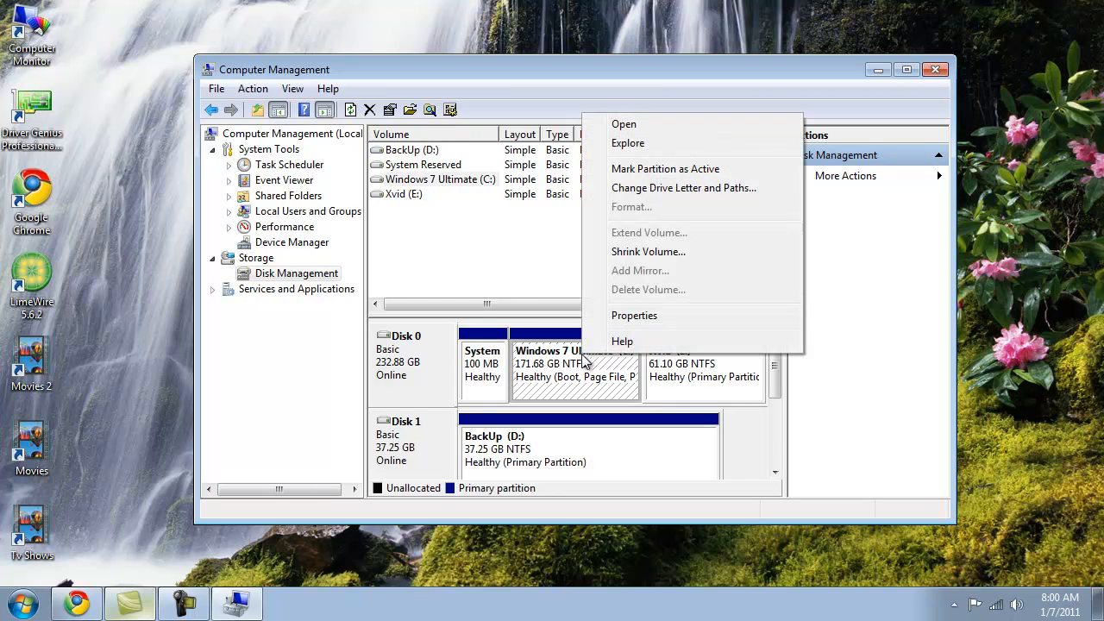
mouse_move(673, 259)
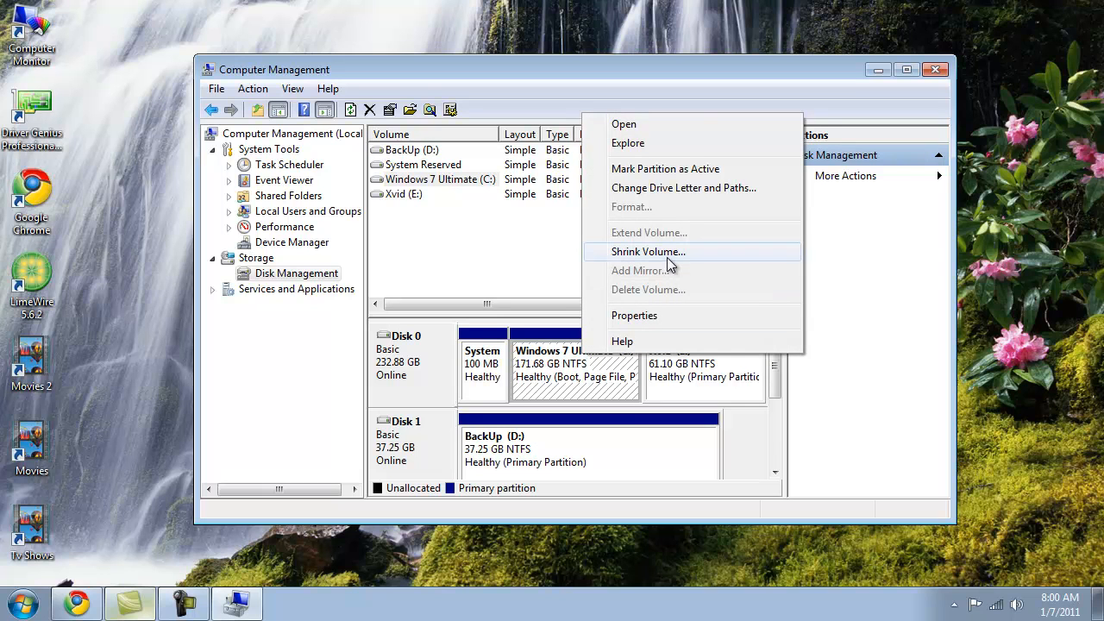
left_click(648, 251)
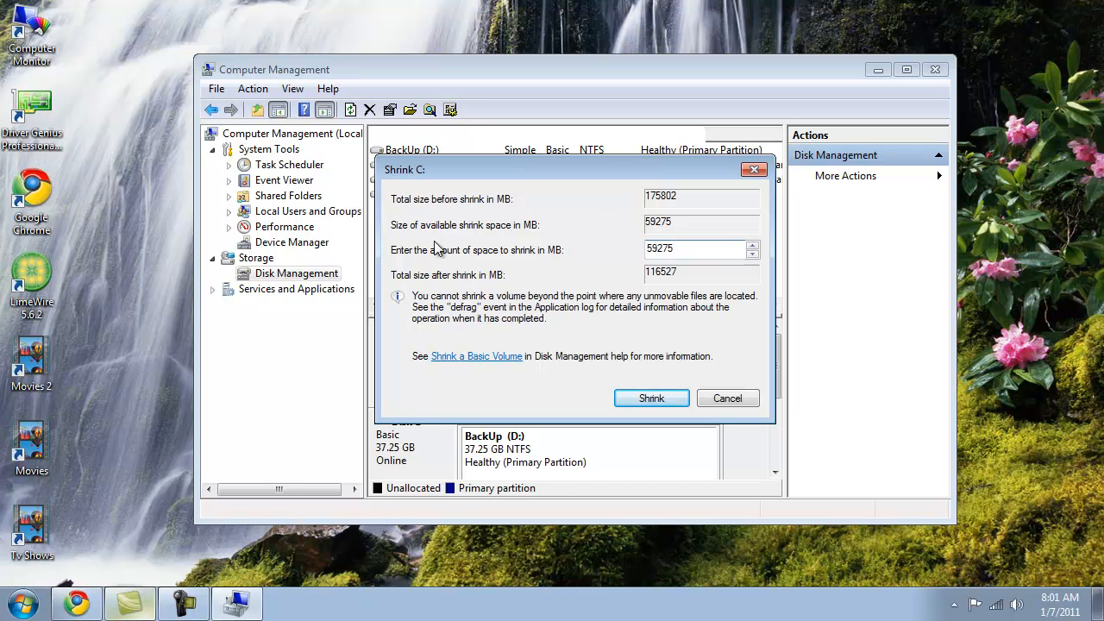
Step: Shrink C: by 1024 MB to 170.68 GB, leaving 1.00 GB unallocated on Disk 0
triple_click(695, 249)
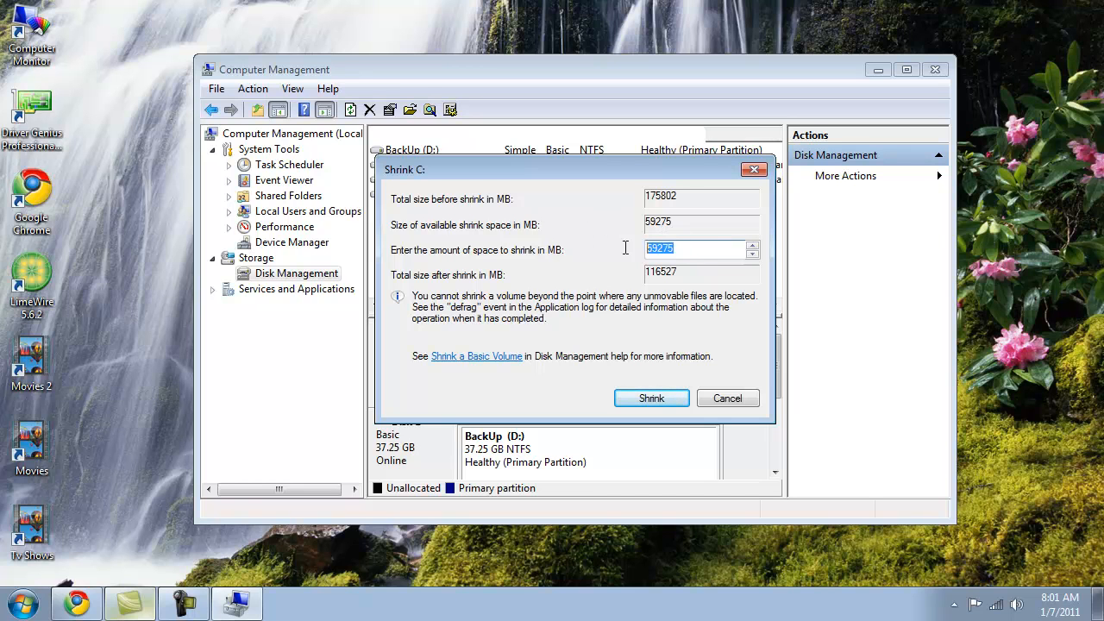
type("1")
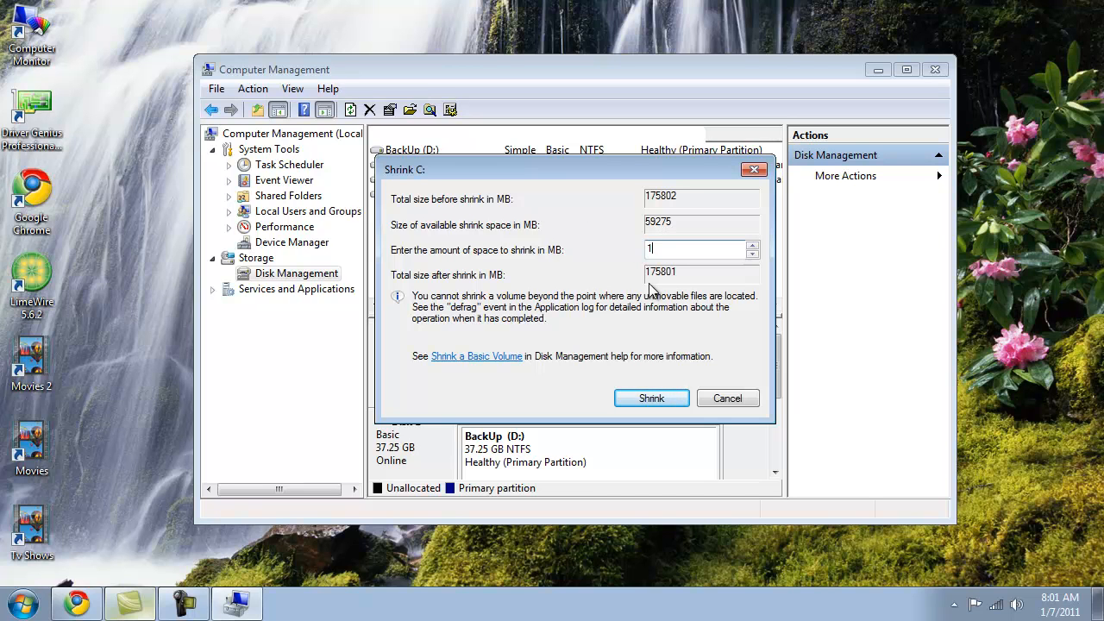
type("024")
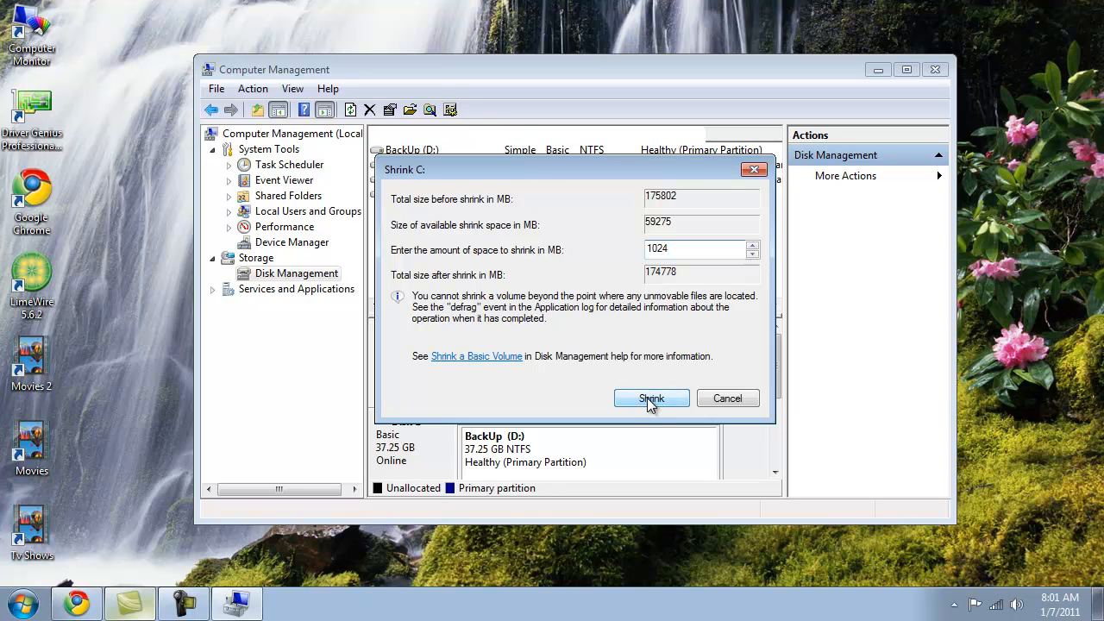
left_click(651, 398)
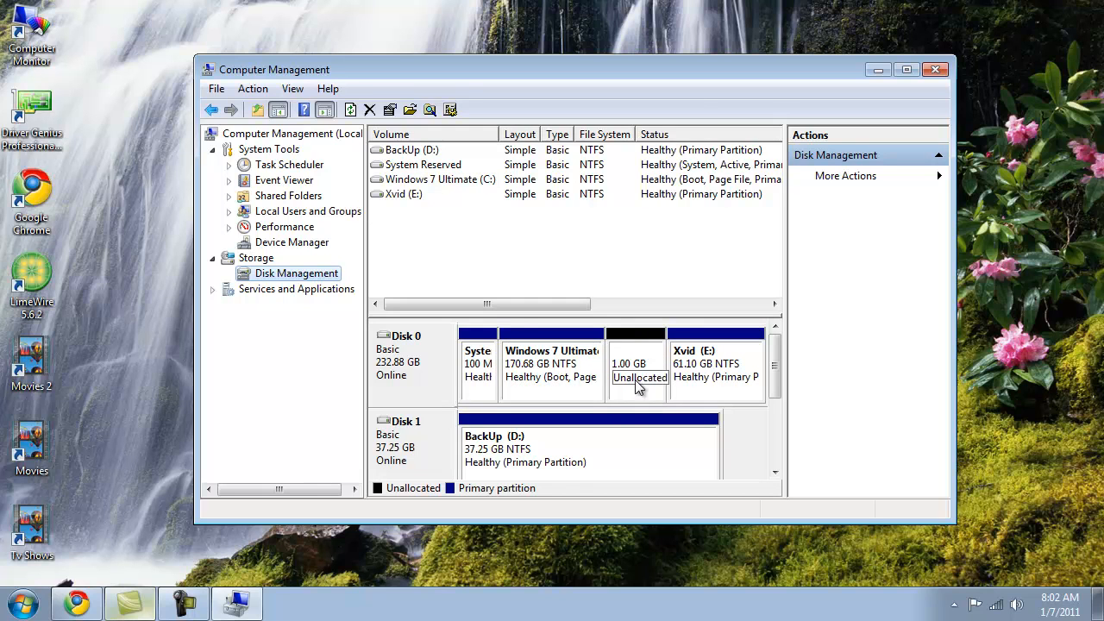
Step: Start a New Simple Volume on the unallocated space, accepting 1024 MB size and drive letter G
right_click(636, 362)
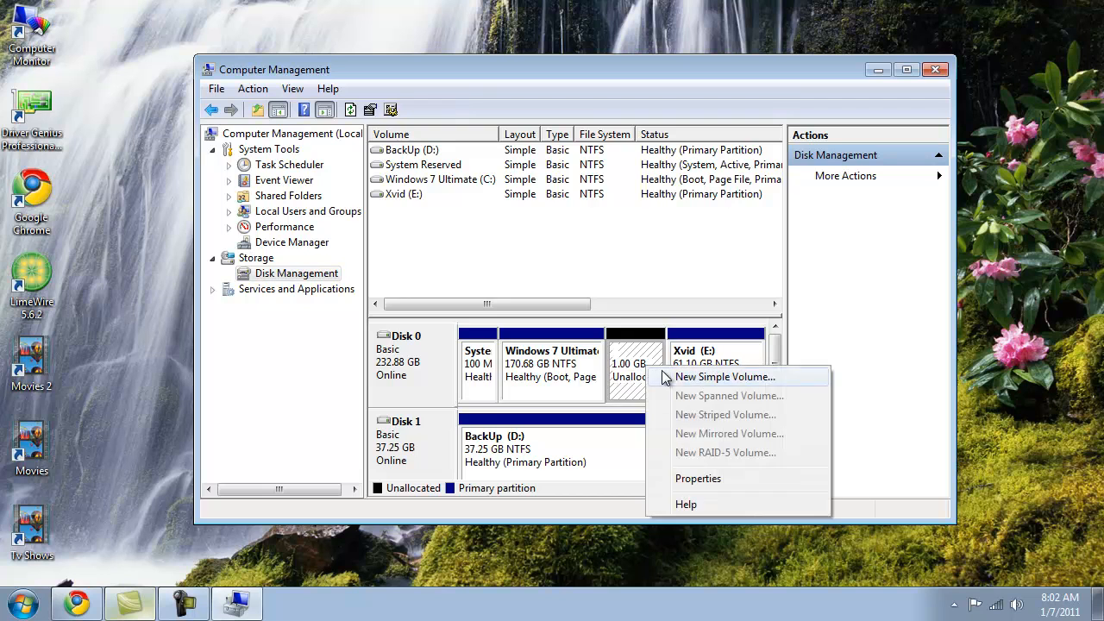
left_click(724, 376)
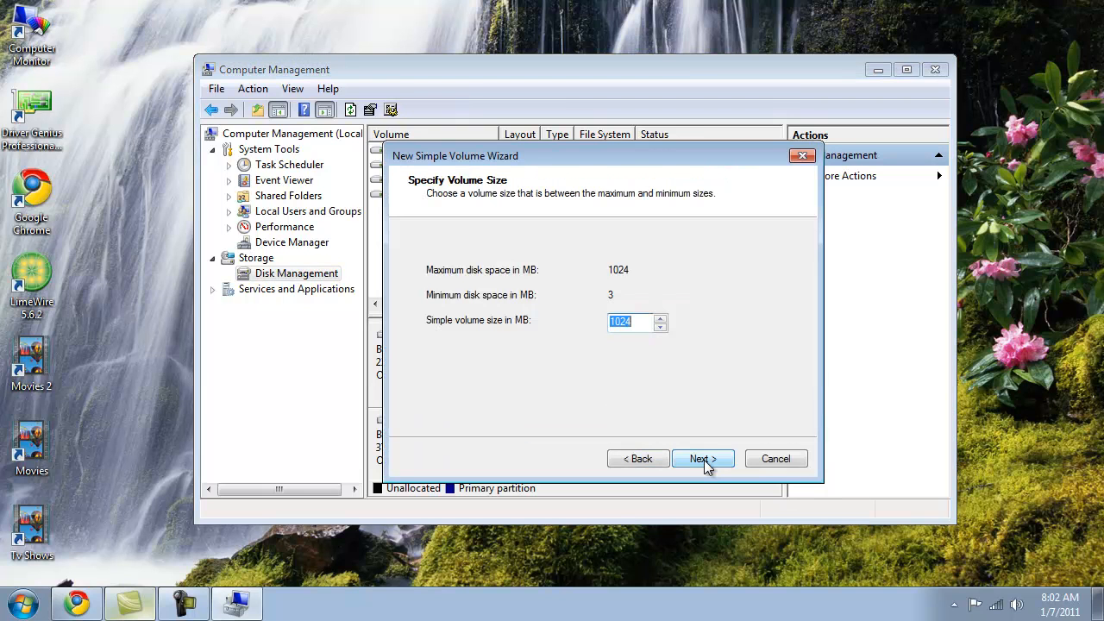
left_click(702, 458)
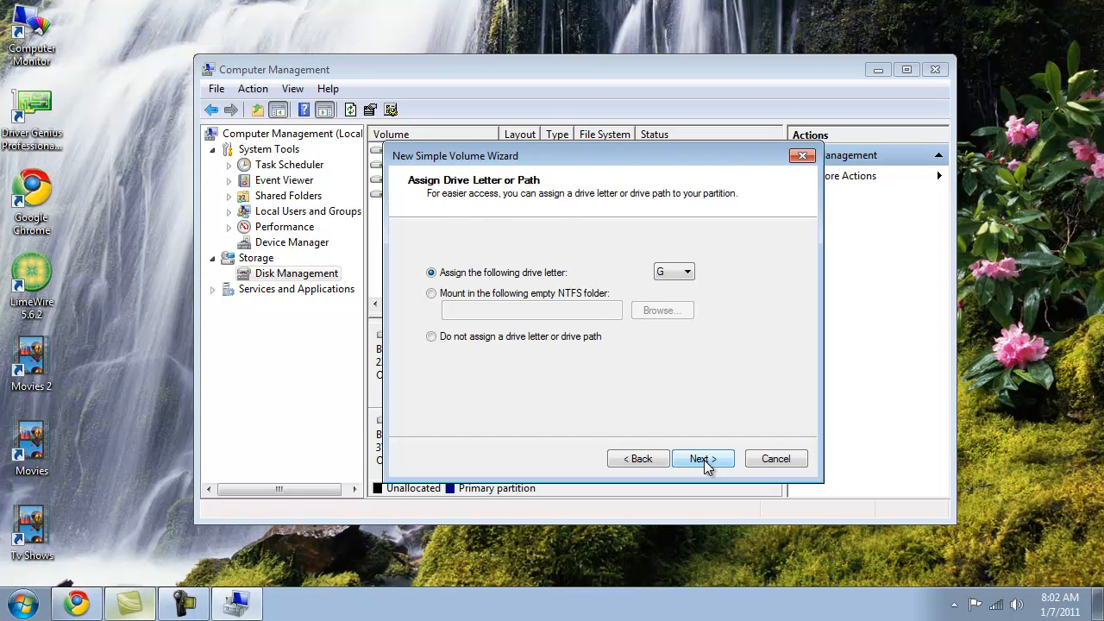
left_click(703, 458)
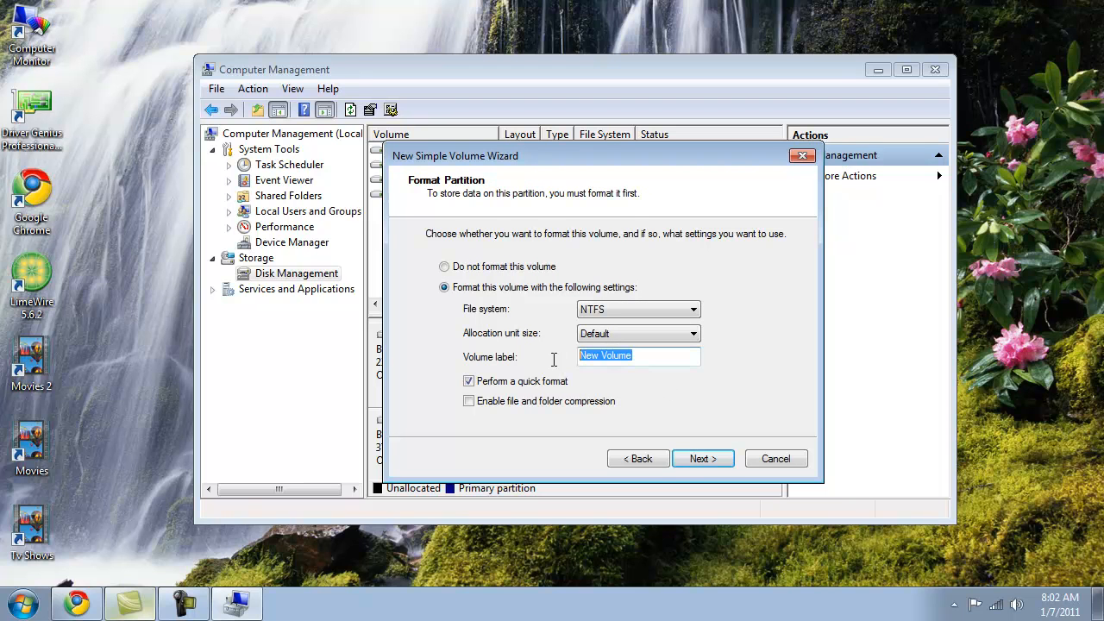
Step: Label the volume Test, quick-format it as NTFS and finish creating G:
type("Test")
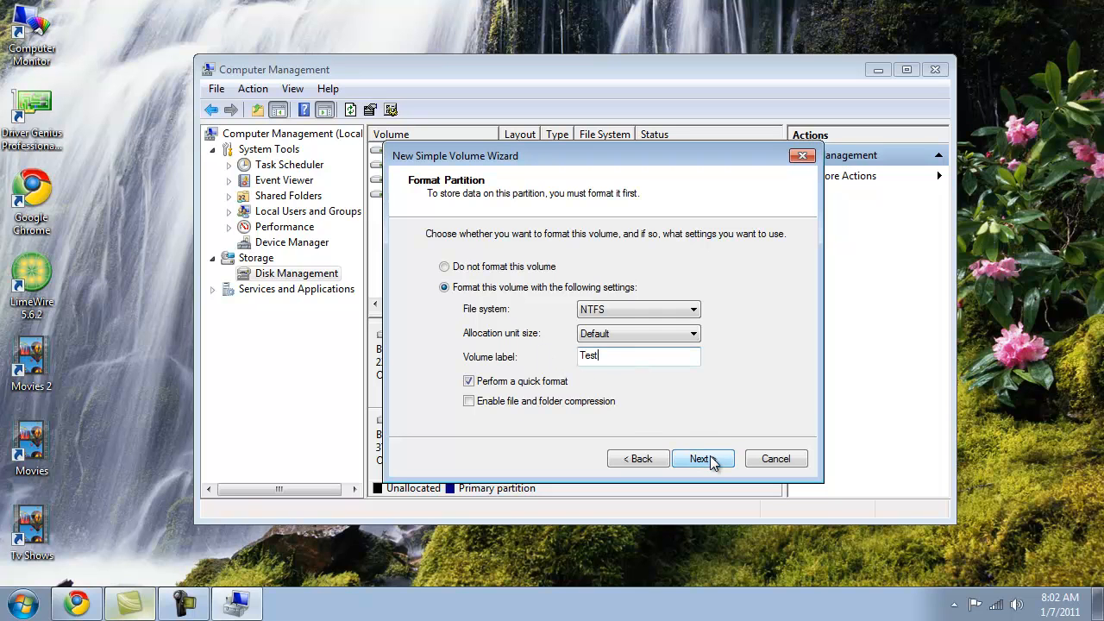
left_click(699, 458)
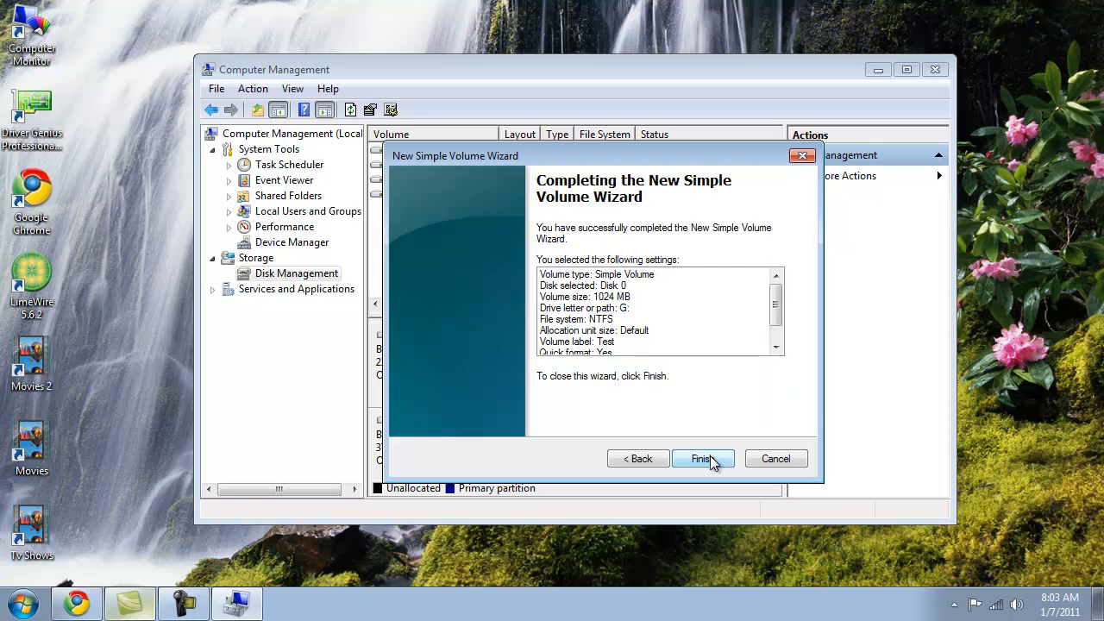
left_click(701, 458)
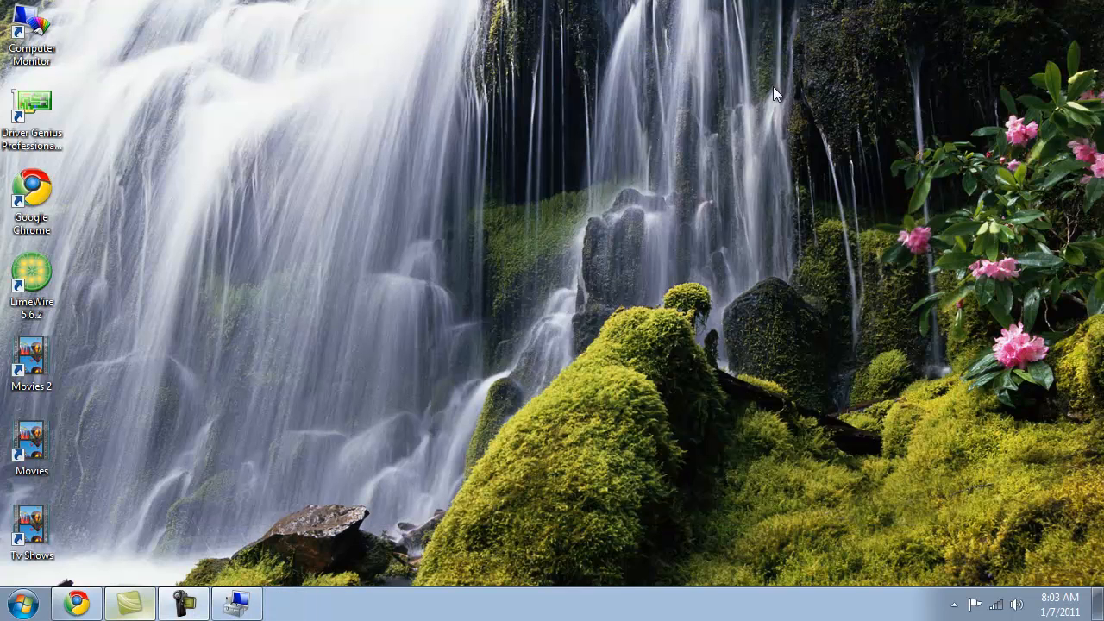
mouse_move(634, 155)
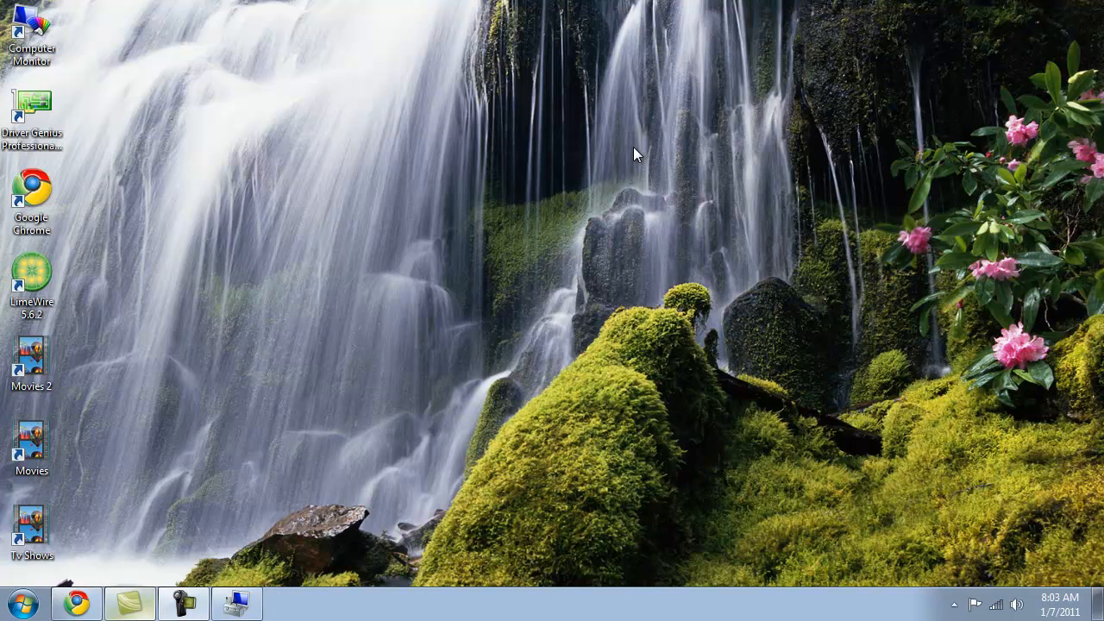